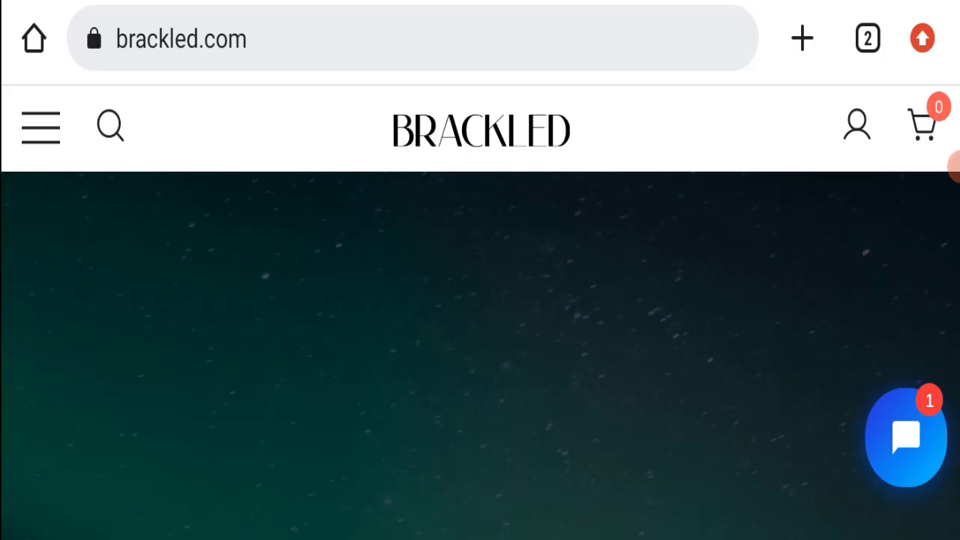
# Browse the homepage's storage shed listings and prices down to the footer's main menu and Policies links.
pyautogui.scroll(-3)
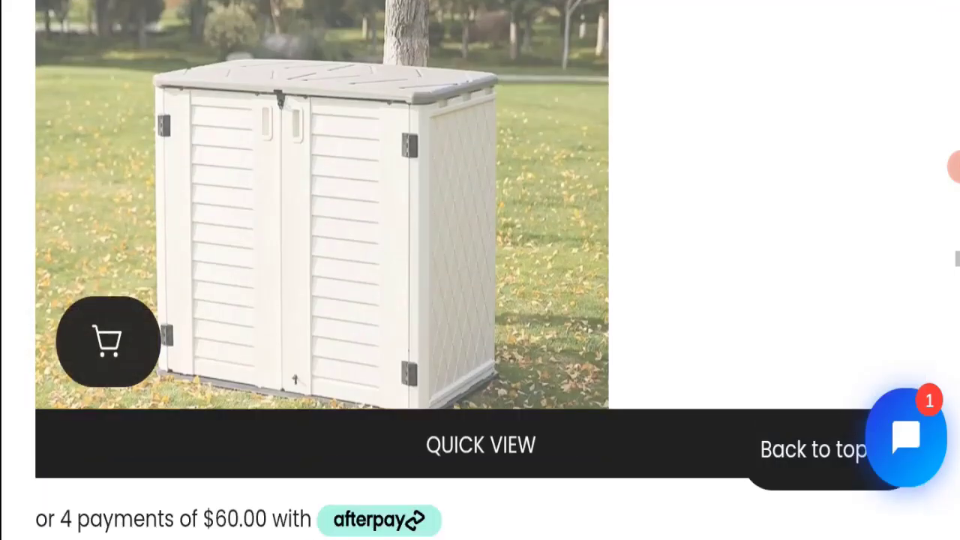
pyautogui.scroll(-3)
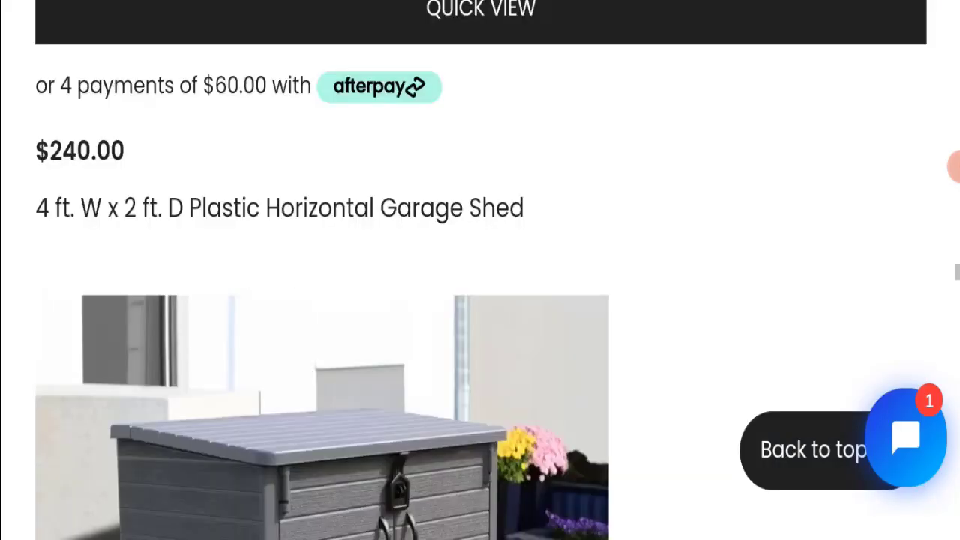
pyautogui.scroll(-3)
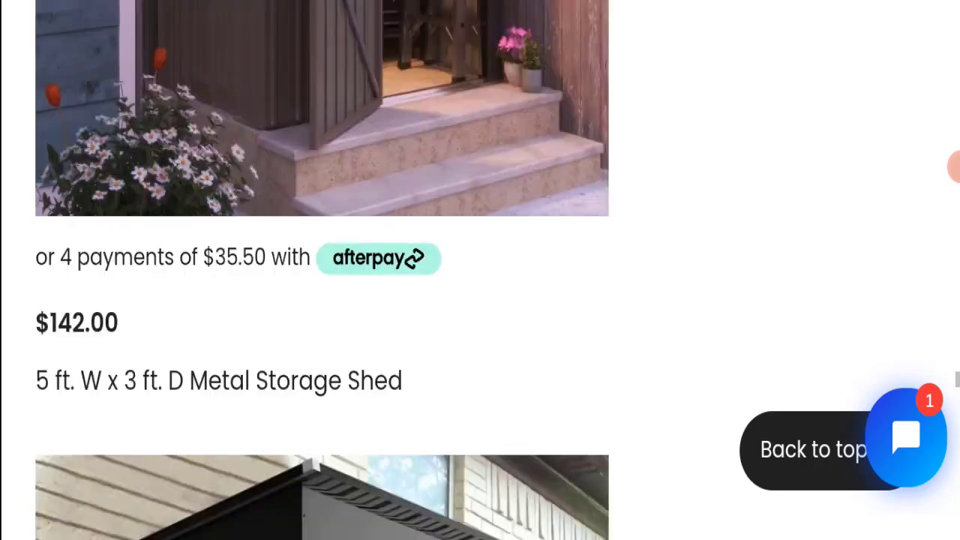
pyautogui.scroll(-3)
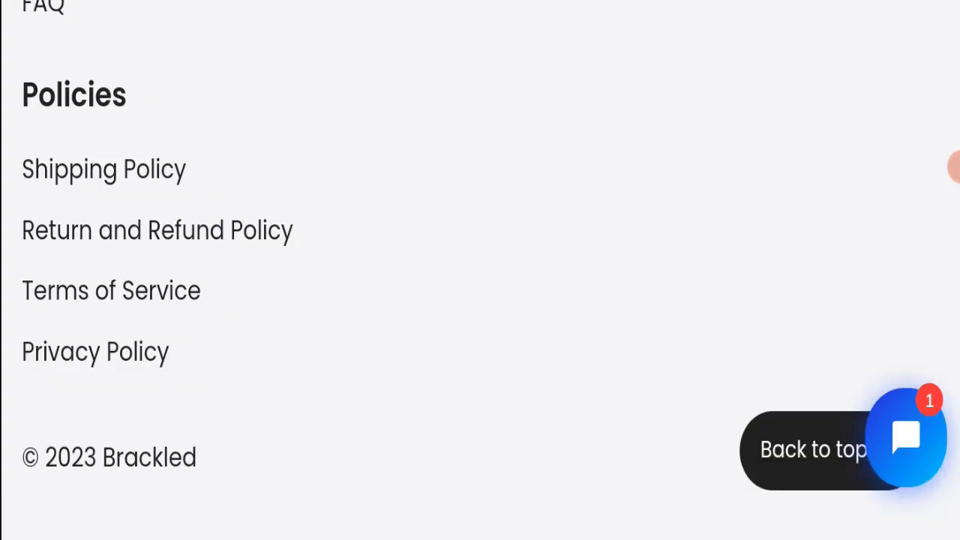
pyautogui.scroll(3)
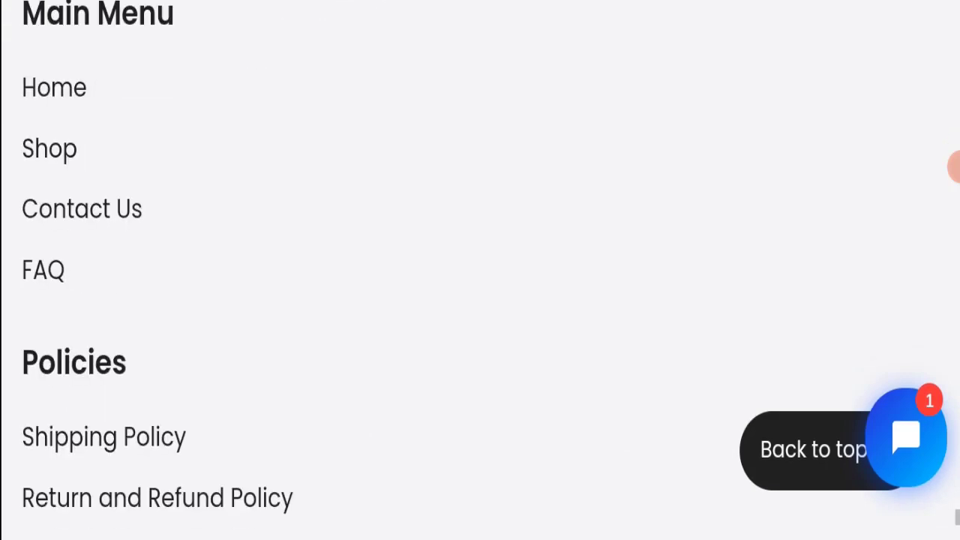
pyautogui.scroll(-3)
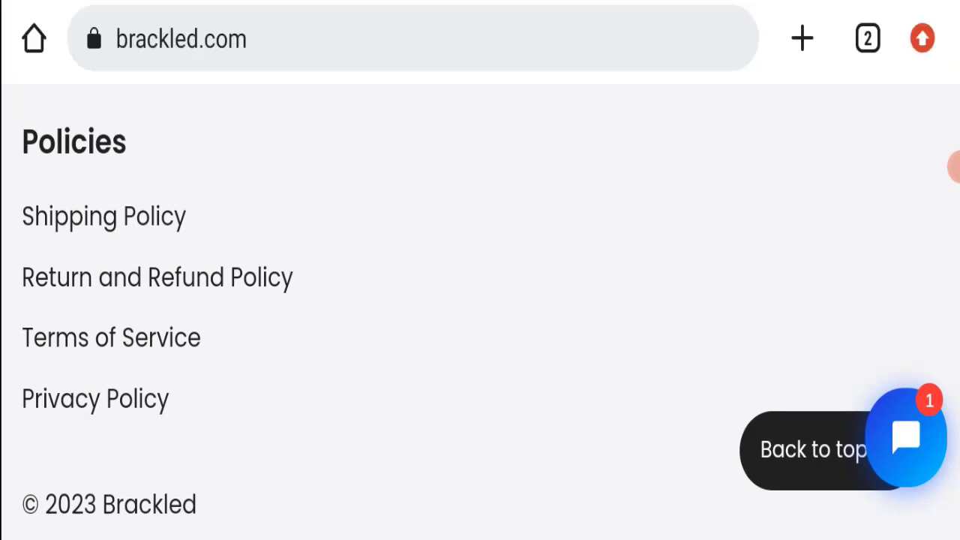
# Read the Shipping Policy's handling time, transit time, free US shipping, order tracking and address terms.
pyautogui.click(103, 216)
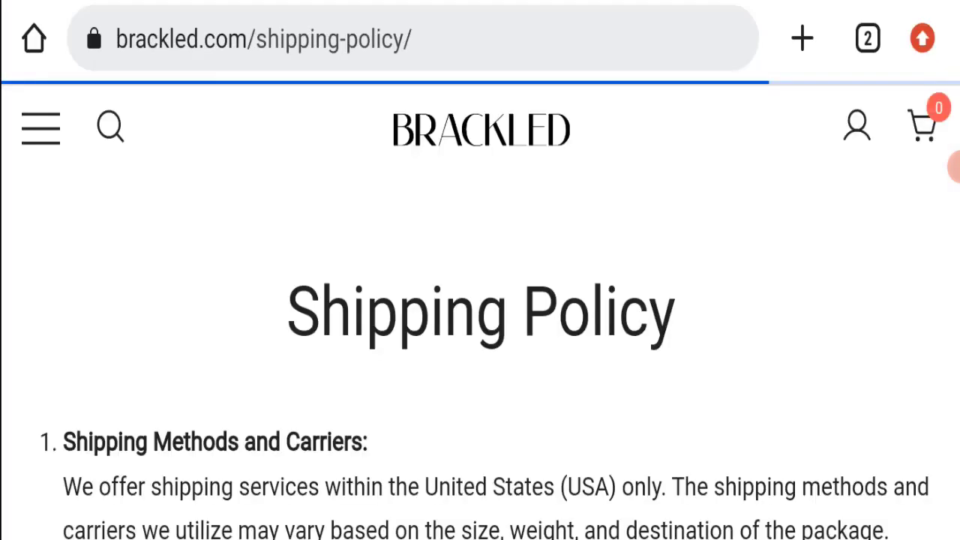
pyautogui.scroll(-3)
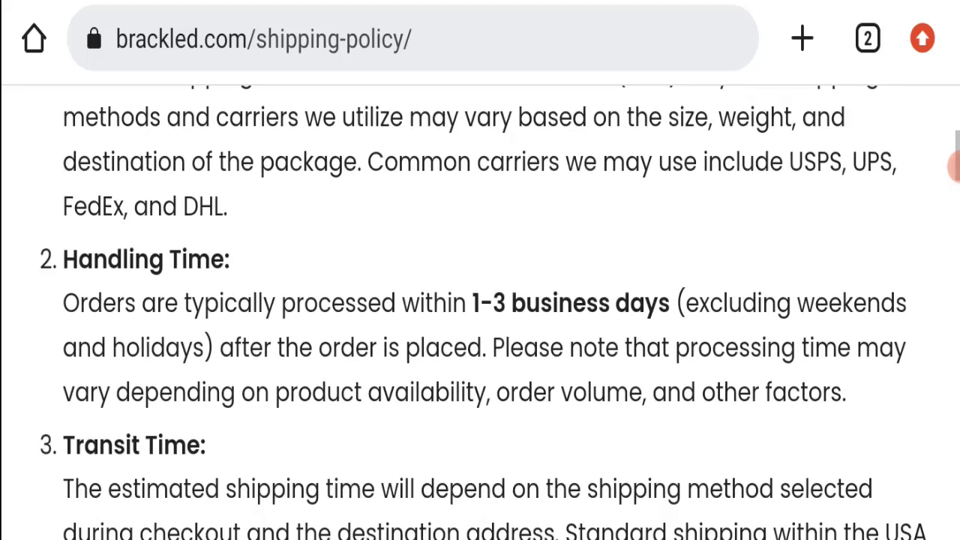
pyautogui.scroll(-3)
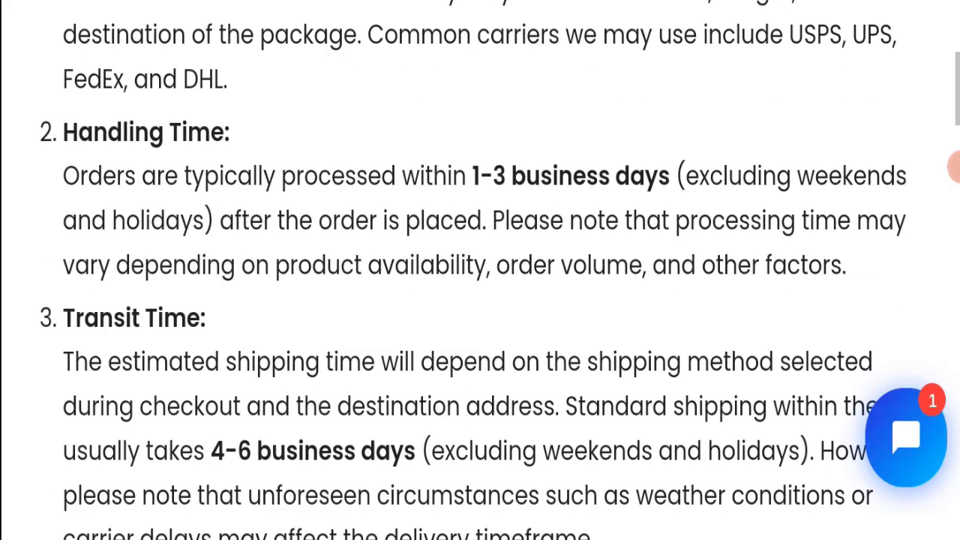
pyautogui.scroll(-3)
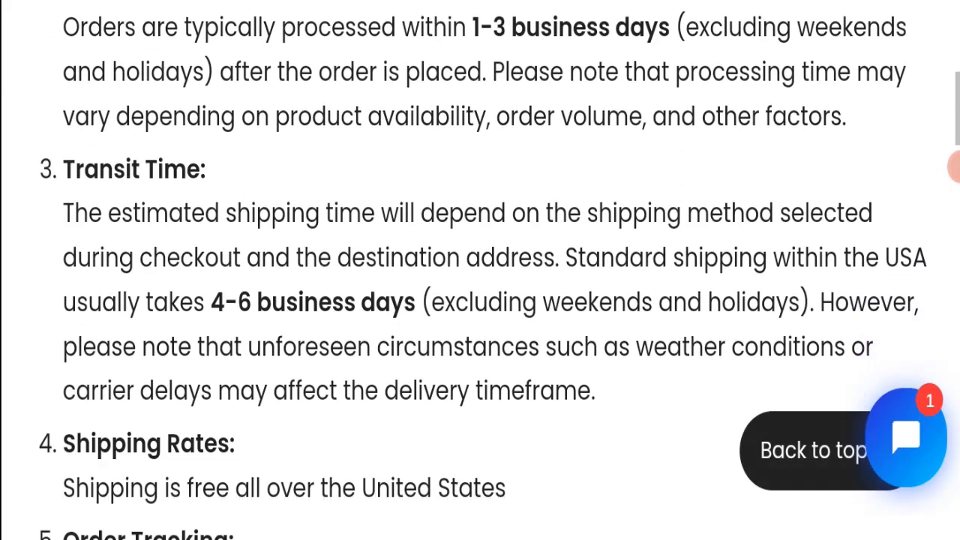
pyautogui.scroll(-3)
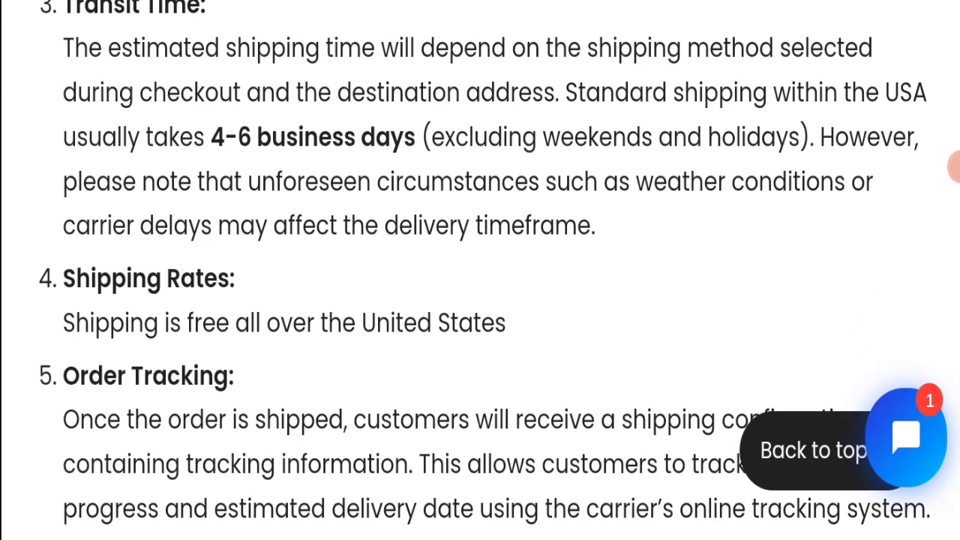
pyautogui.scroll(-3)
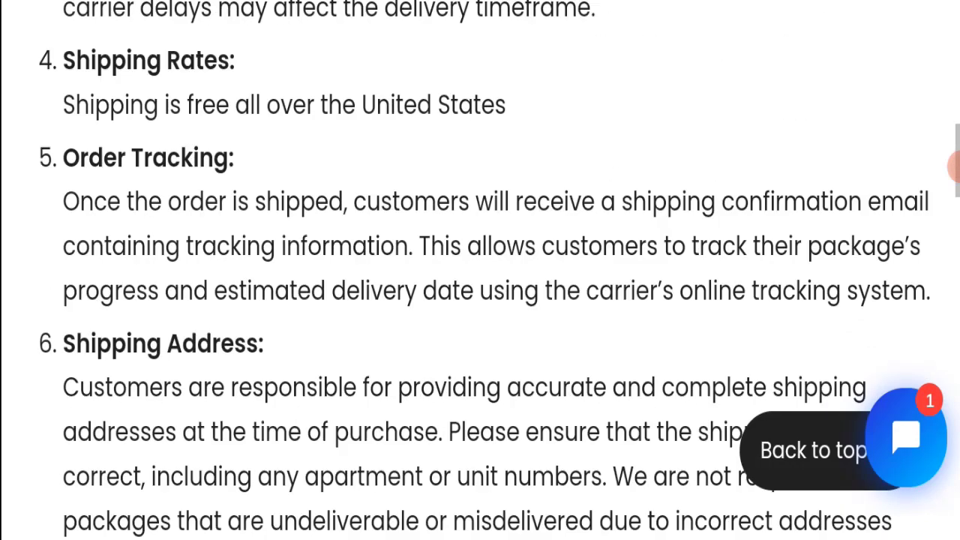
pyautogui.scroll(-3)
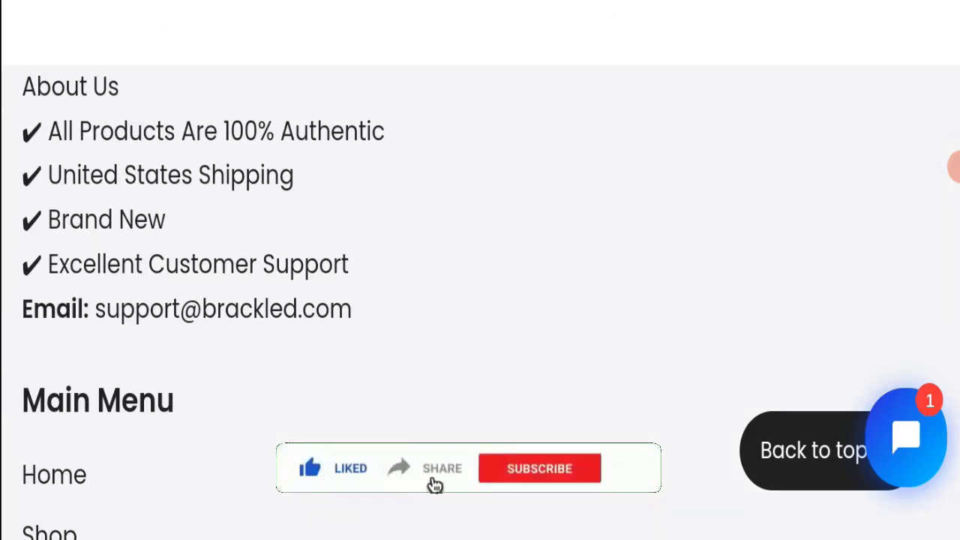
pyautogui.click(540, 468)
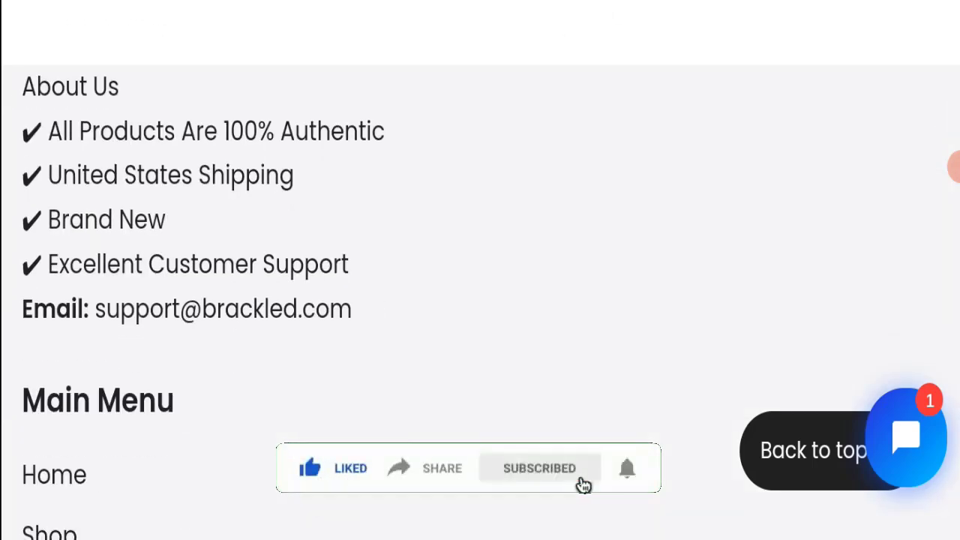
pyautogui.scroll(-3)
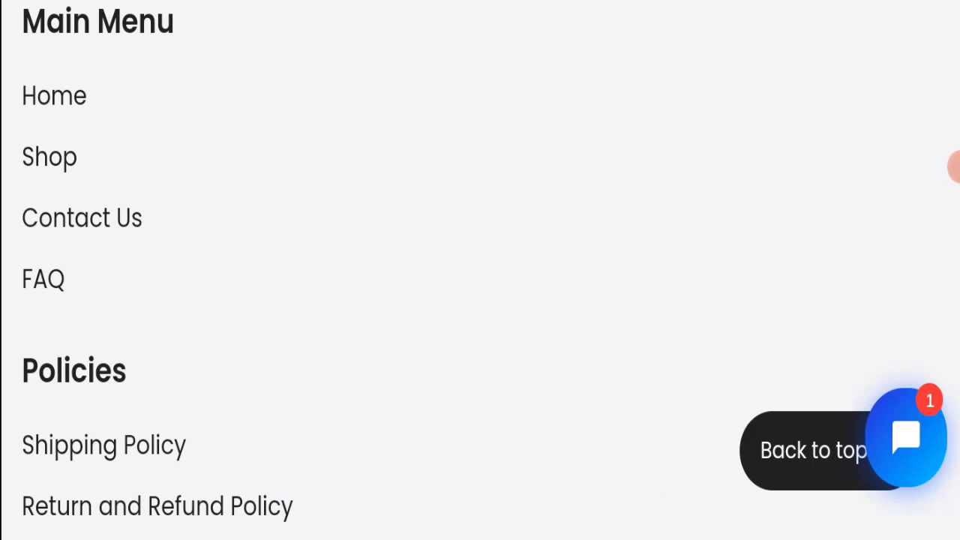
pyautogui.scroll(-3)
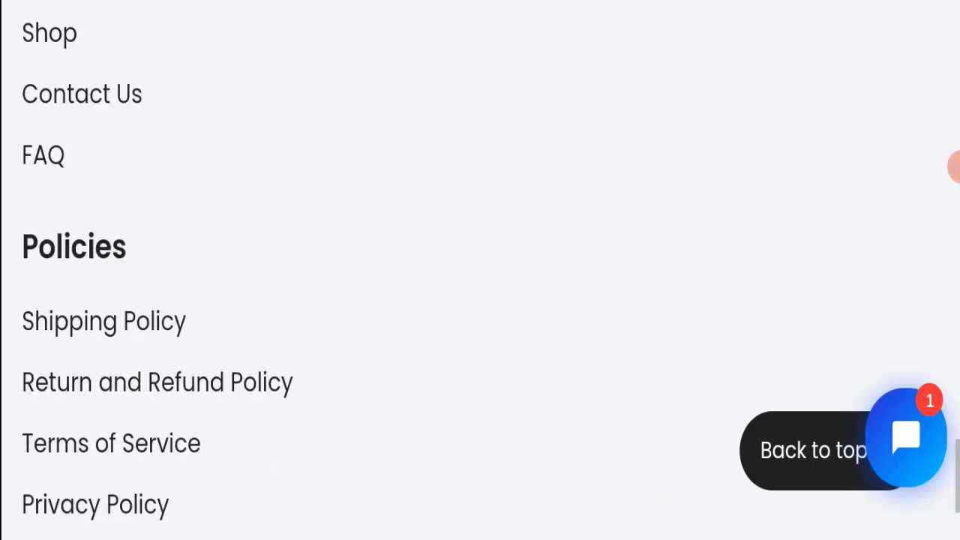
pyautogui.scroll(-3)
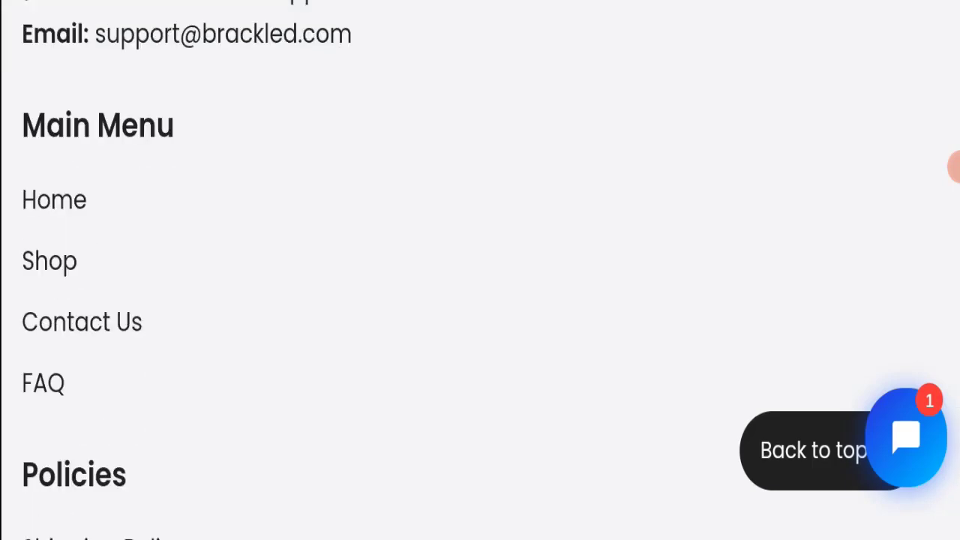
pyautogui.click(81, 321)
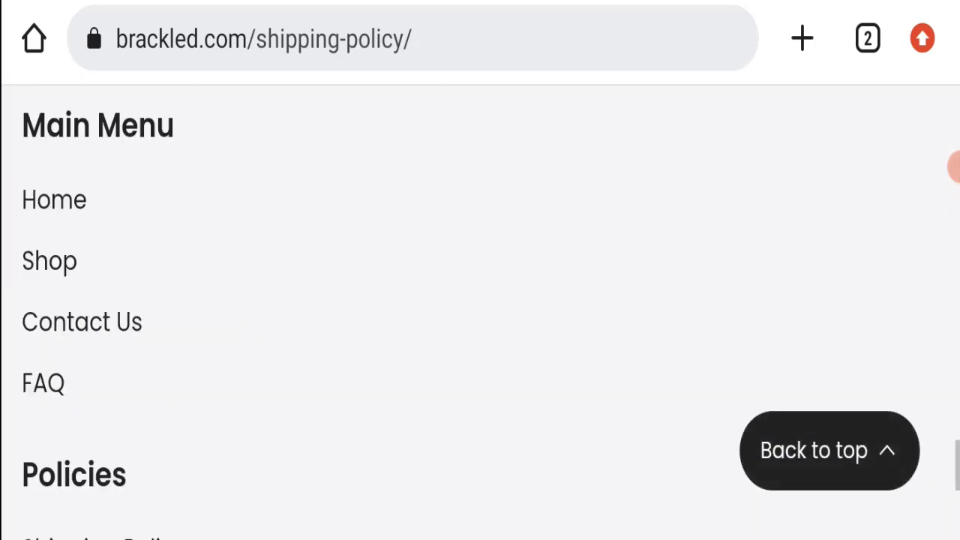
pyautogui.scroll(-3)
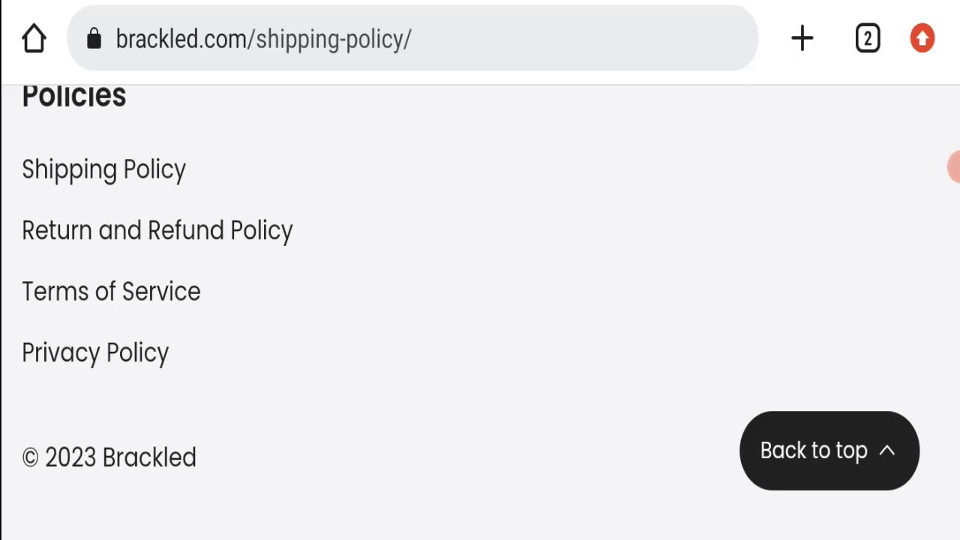
# Read the Return and Refund Policy's eligibility, refund process and non-refundable items down to its footer.
pyautogui.click(156, 230)
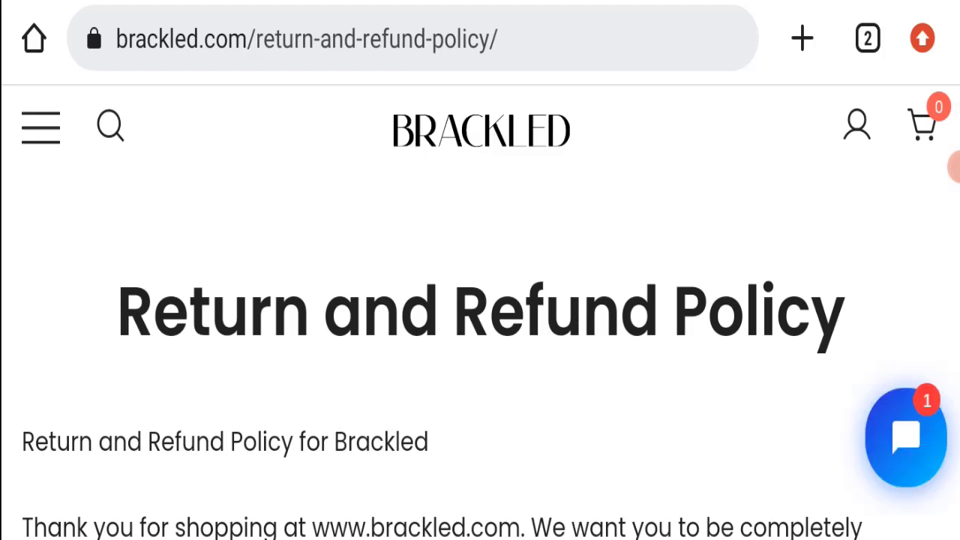
pyautogui.scroll(-3)
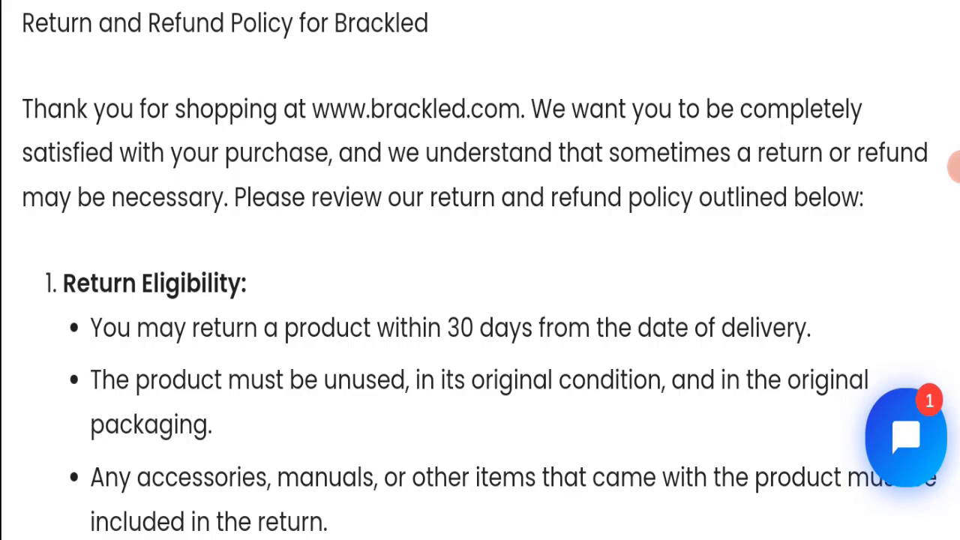
pyautogui.scroll(-3)
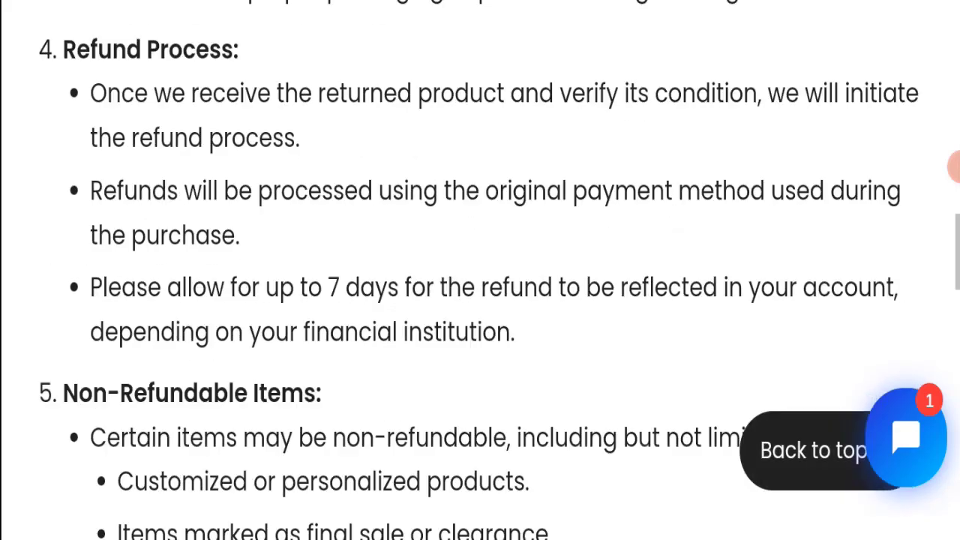
pyautogui.scroll(-3)
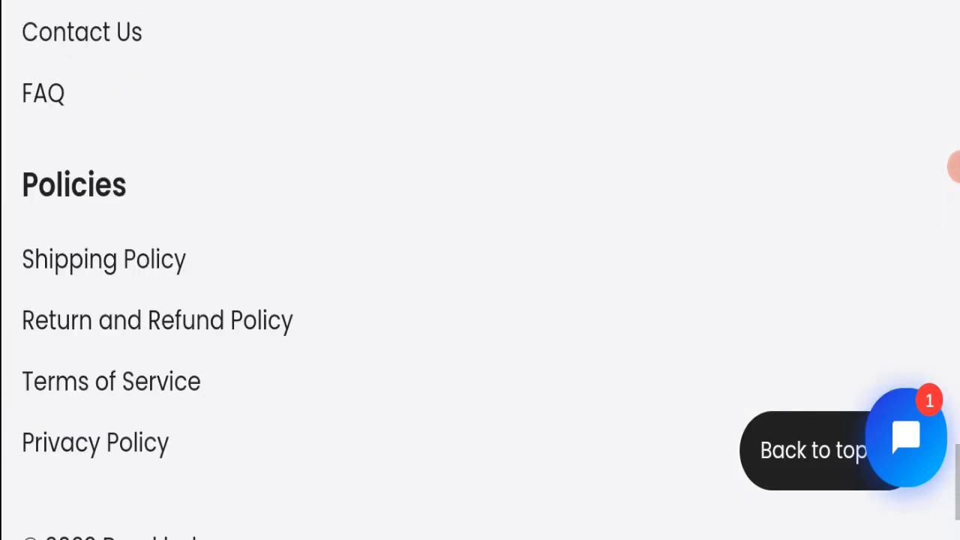
pyautogui.scroll(-3)
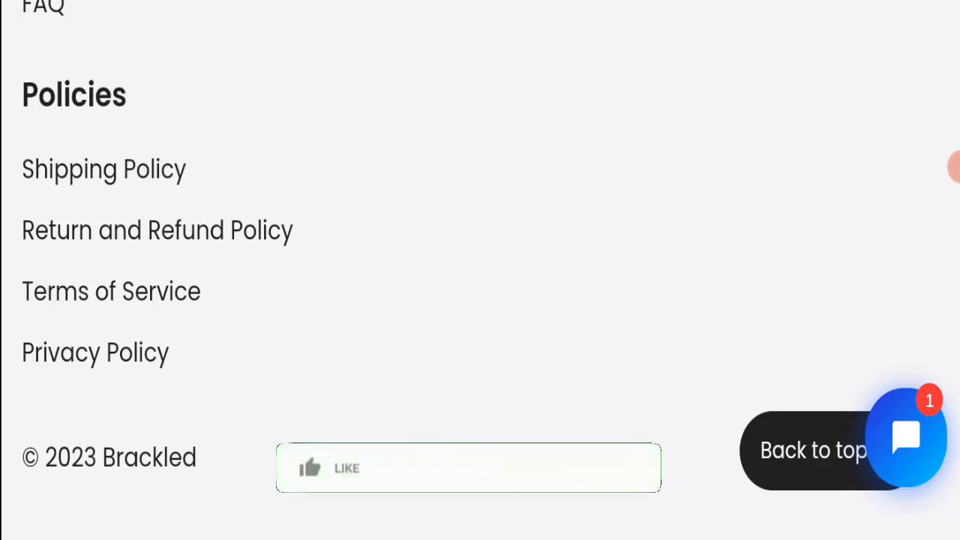
pyautogui.click(330, 468)
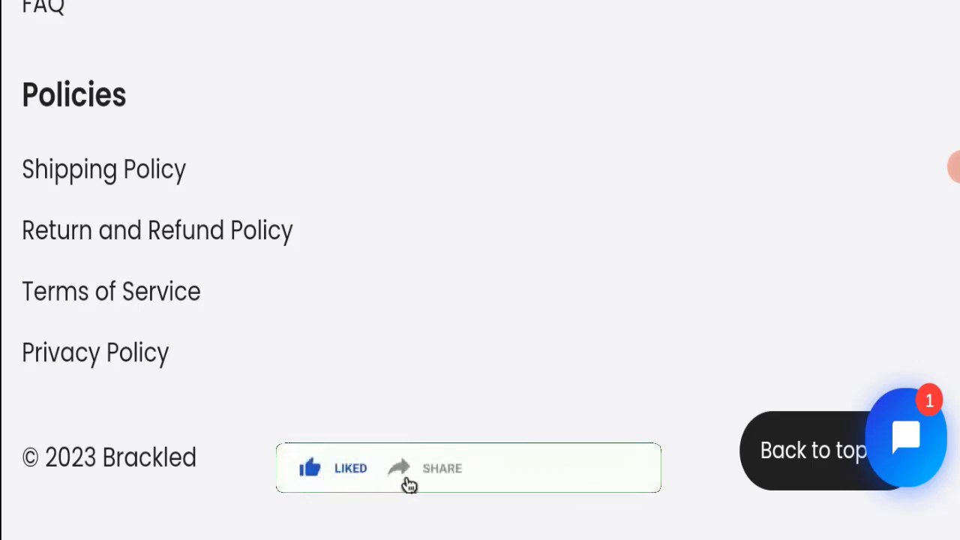